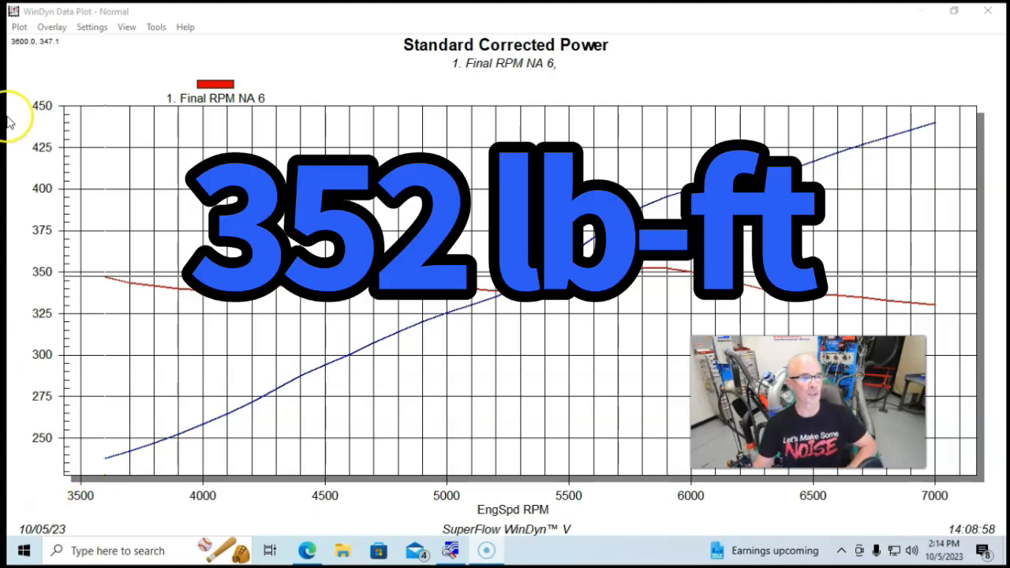
Overlay the Final Vortech RPM37 run onto the Final RPM NA 6 power and torque curves
left_click(51, 25)
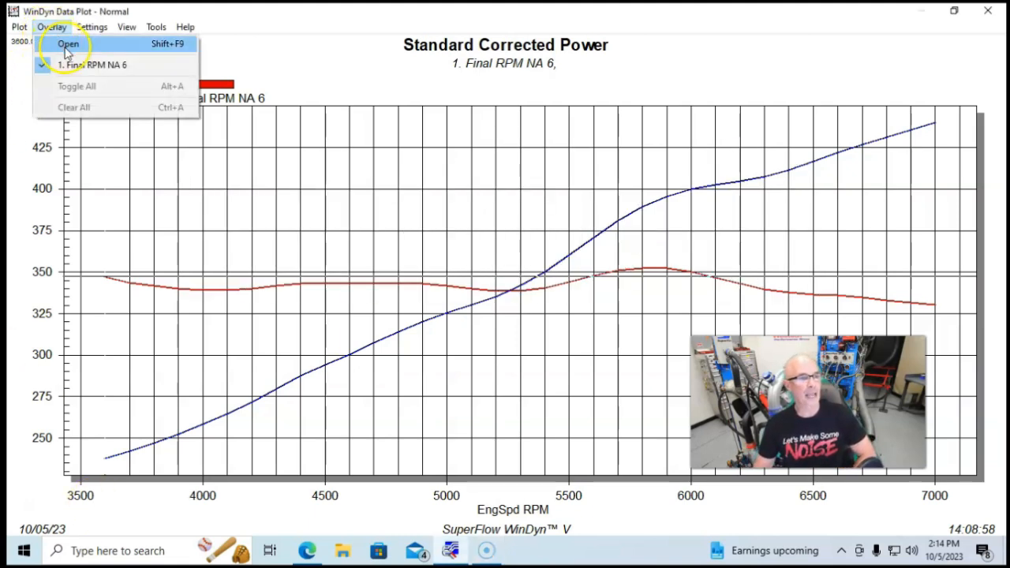
left_click(68, 44)
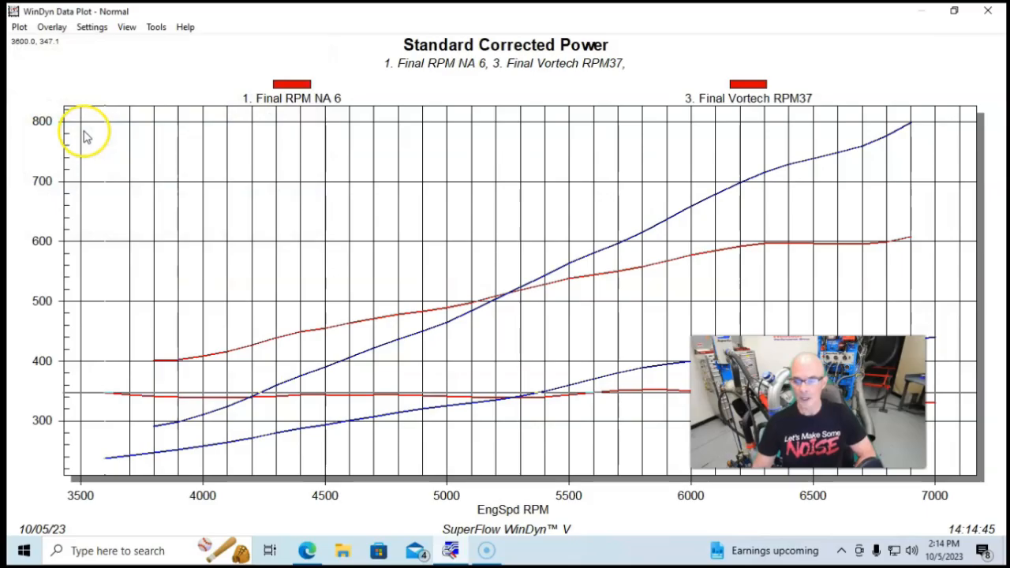
left_click_drag(808, 403, 678, 366)
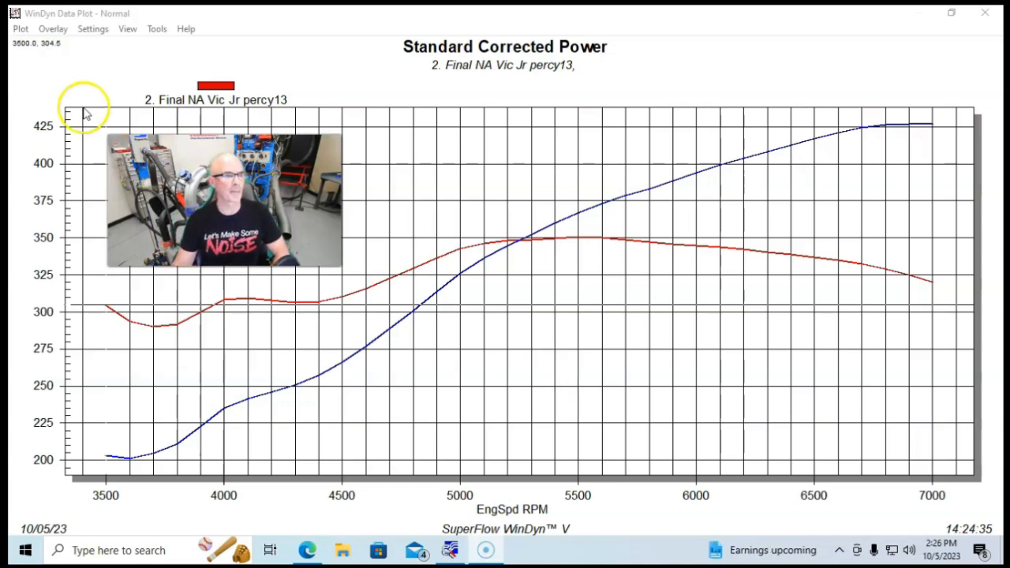
Overlay the Final Vortech Vic Jr 800 HP 24 run onto the Final NA Vic Jr percy13 curves
left_click(21, 28)
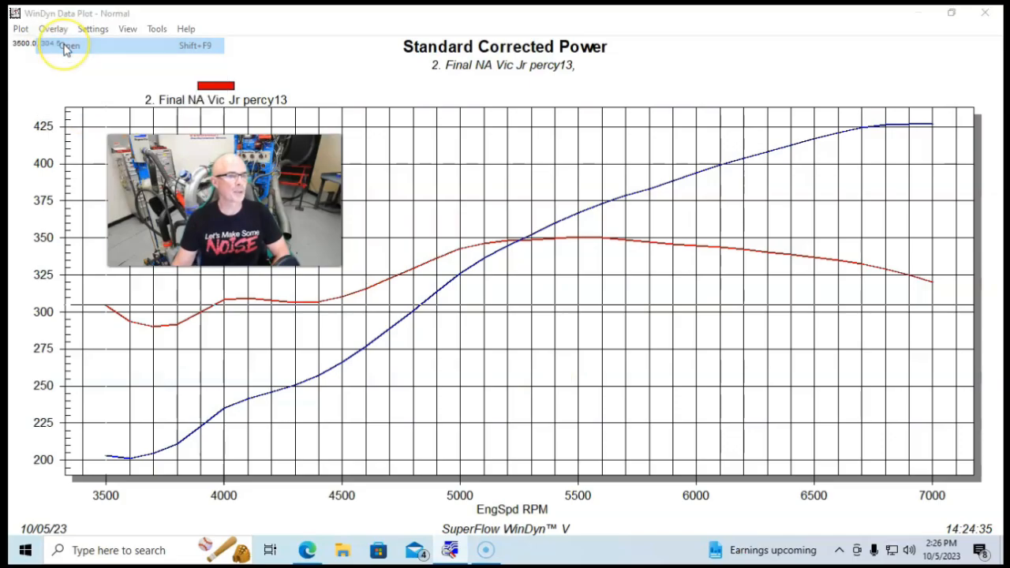
left_click(66, 44)
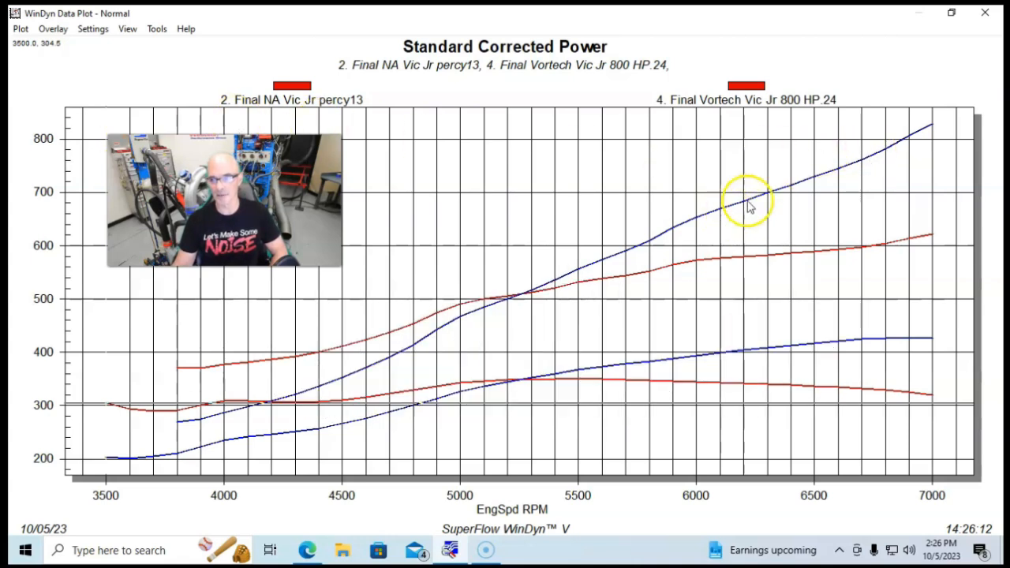
mouse_move(902, 135)
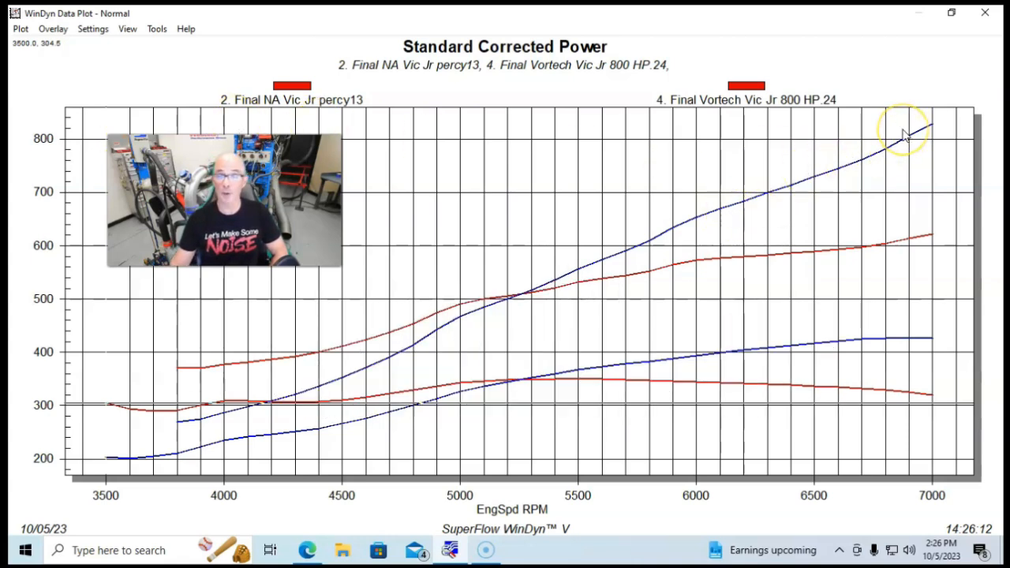
mouse_move(771, 357)
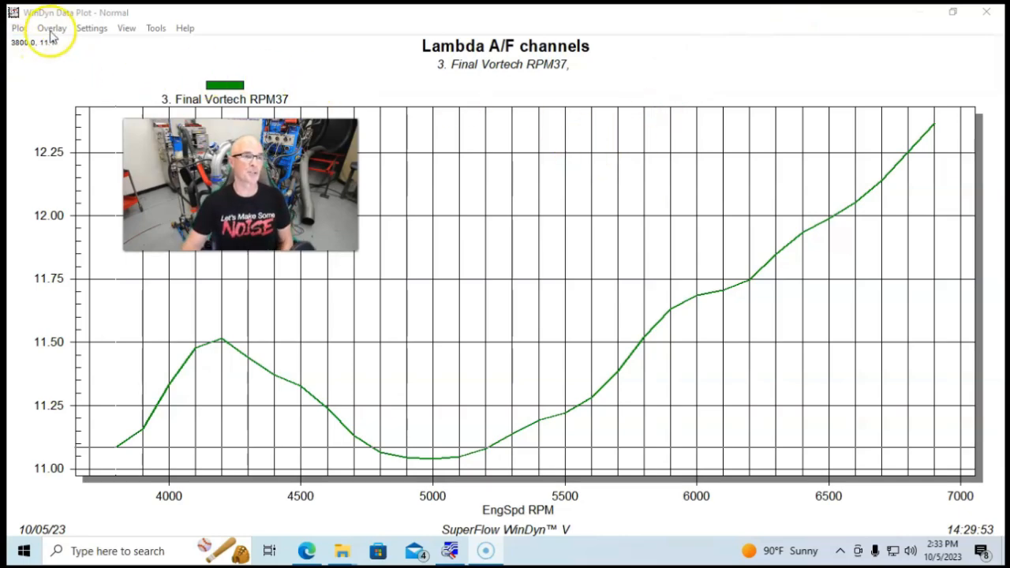
left_click(51, 28)
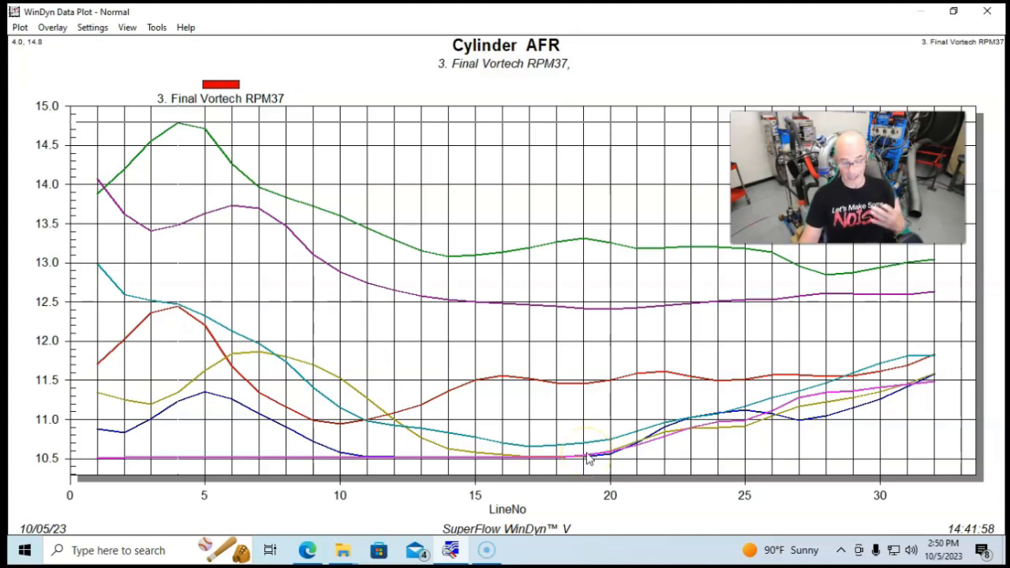
left_click(583, 455)
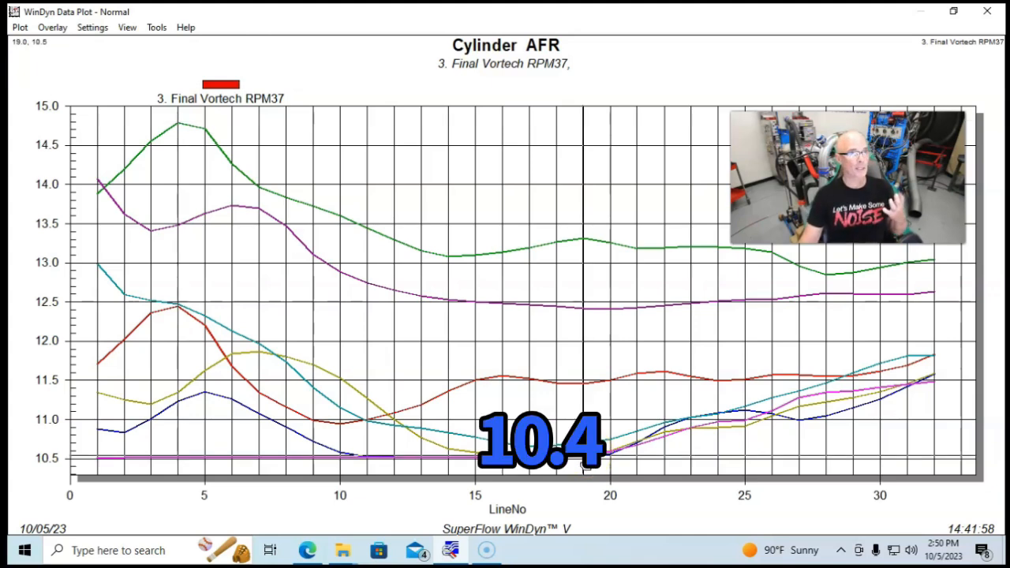